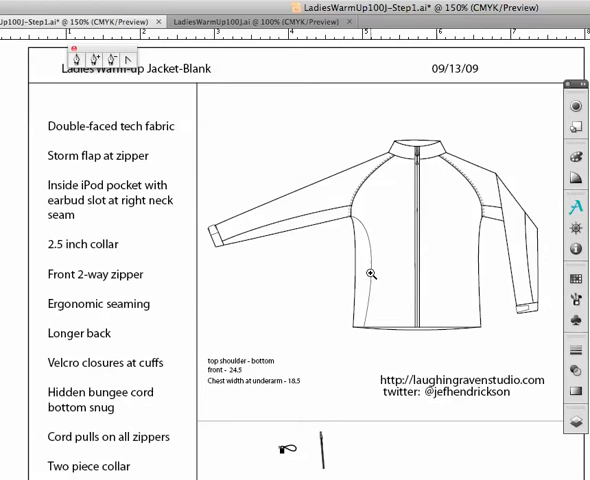
pyautogui.moveTo(520, 128)
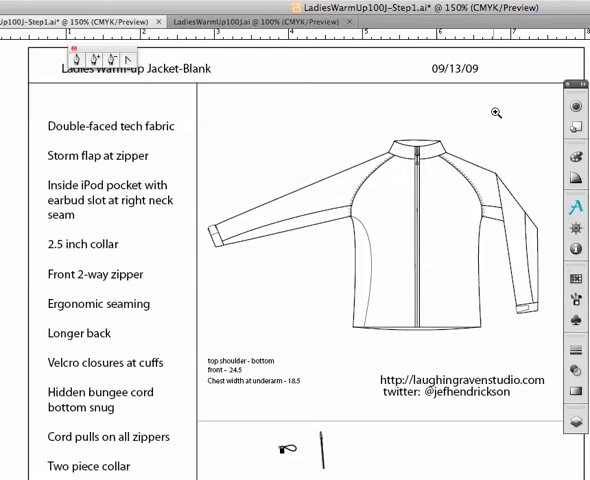
pyautogui.moveTo(280, 196)
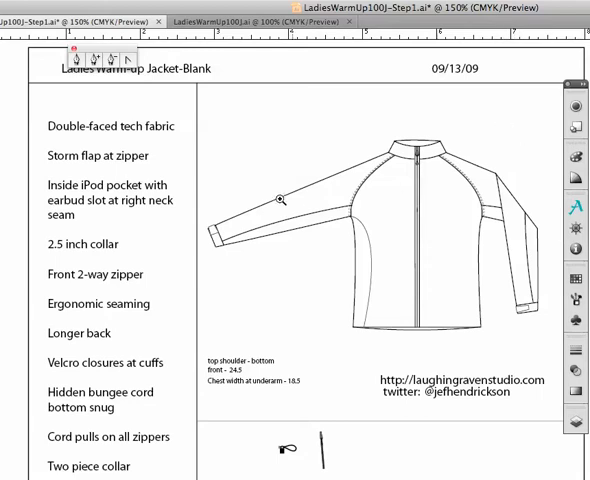
# Step: Zoom in on the jacket's shoulder and sleeve seam junction
pyautogui.click(280, 196)
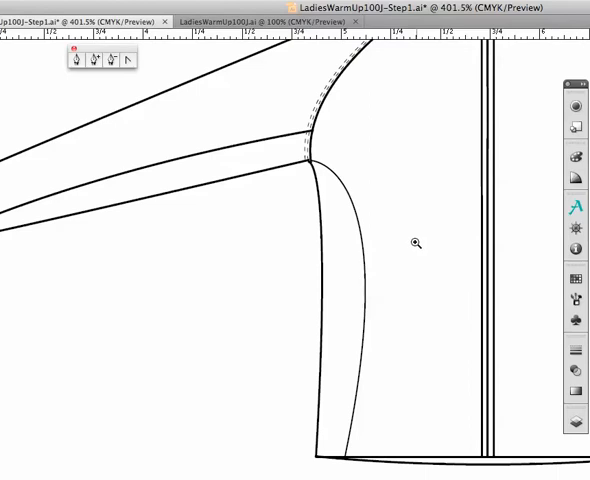
pyautogui.moveTo(376, 184)
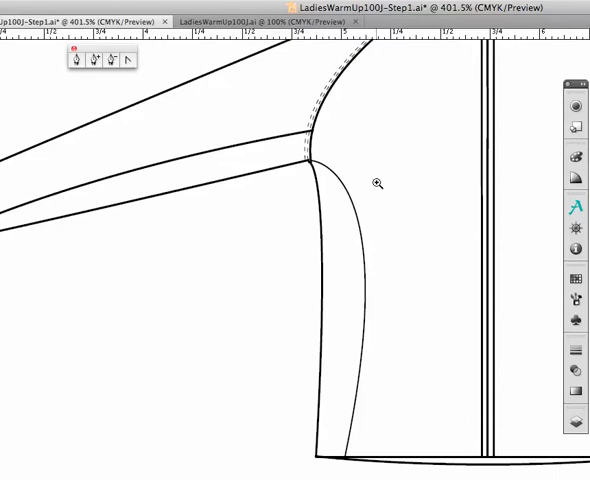
pyautogui.moveTo(380, 170)
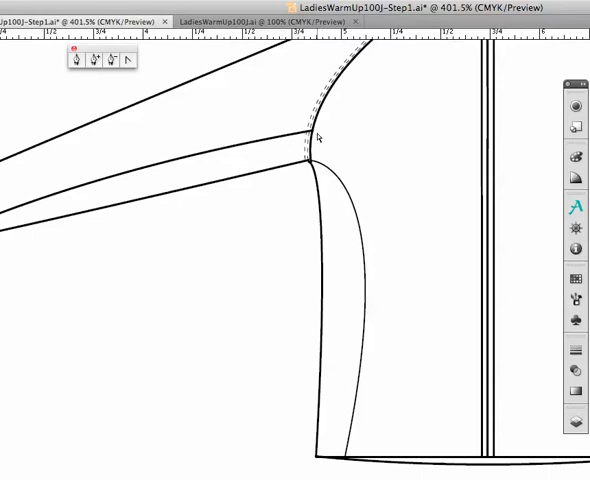
pyautogui.moveTo(302, 138)
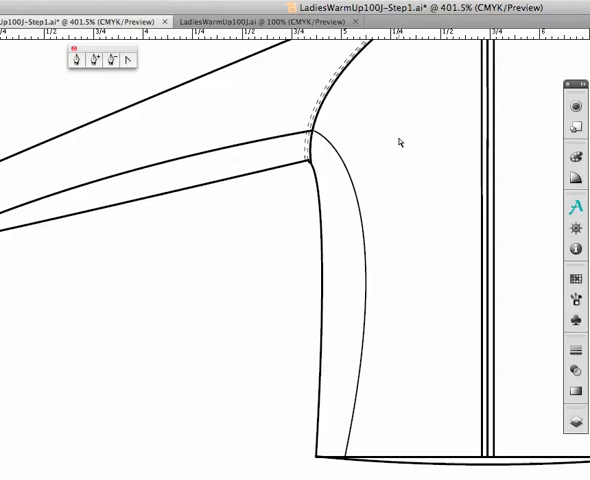
pyautogui.moveTo(534, 324)
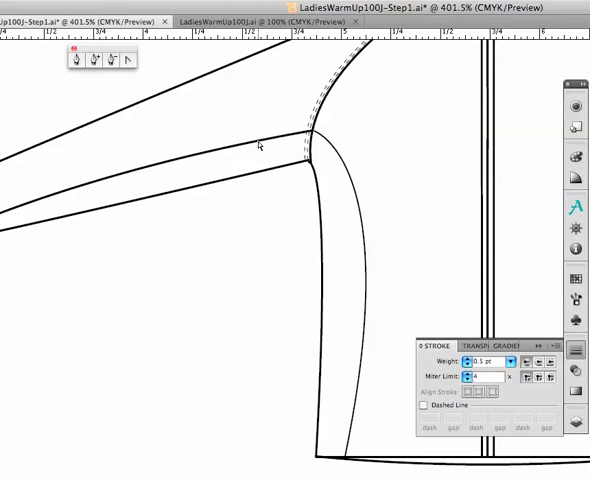
pyautogui.moveTo(256, 104)
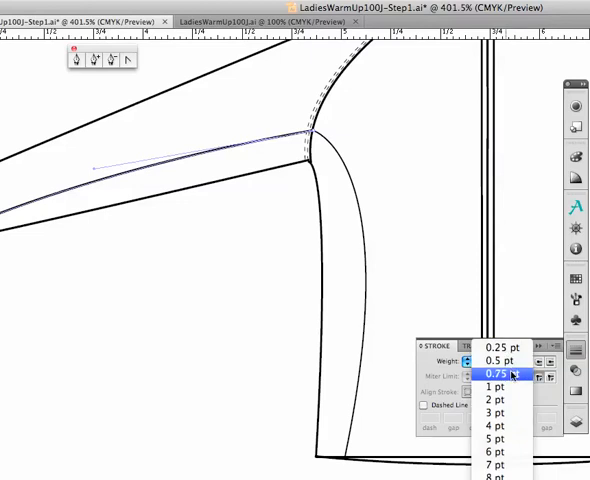
# Step: Draw a thin-stroked stitch line from the shoulder junction down beside the sleeve seam
pyautogui.click(494, 372)
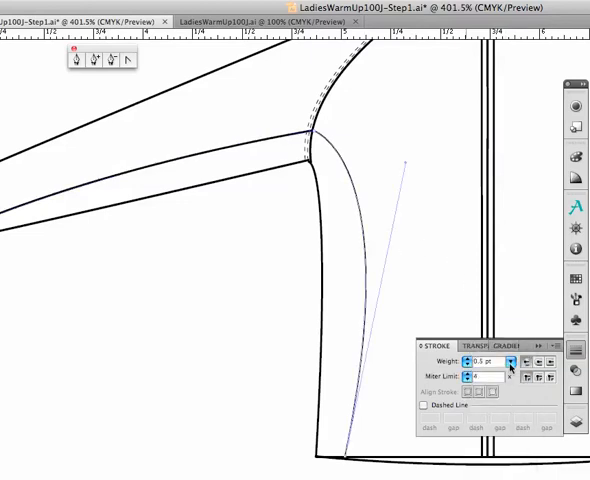
pyautogui.click(482, 362)
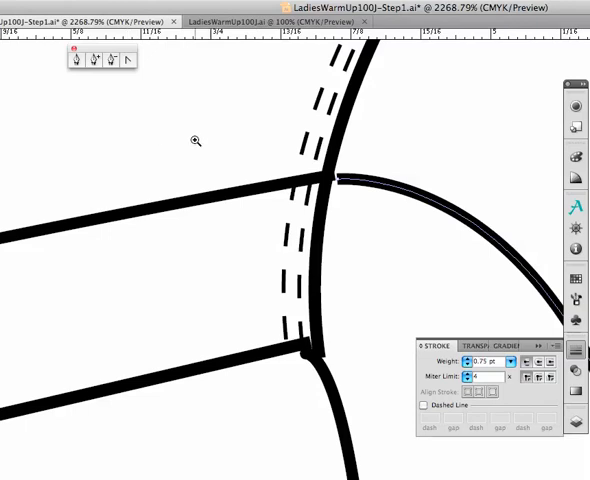
pyautogui.moveTo(340, 184)
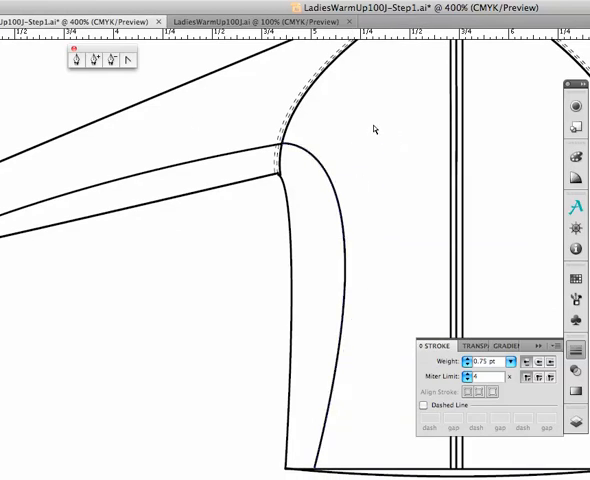
pyautogui.moveTo(372, 130)
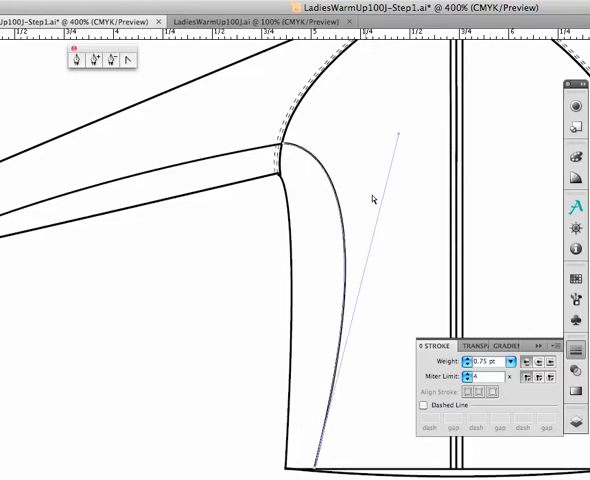
pyautogui.moveTo(364, 122)
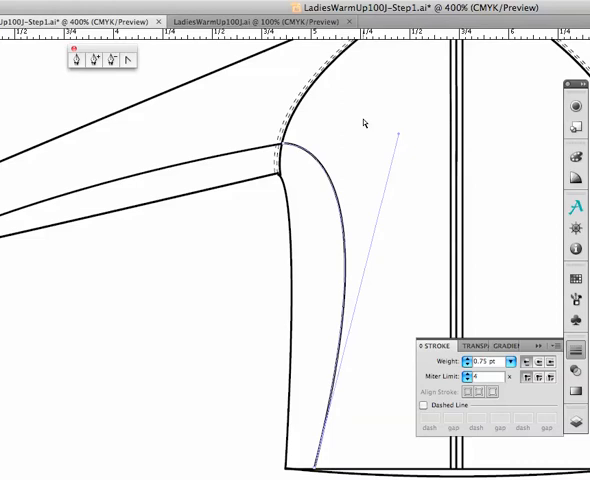
pyautogui.moveTo(360, 224)
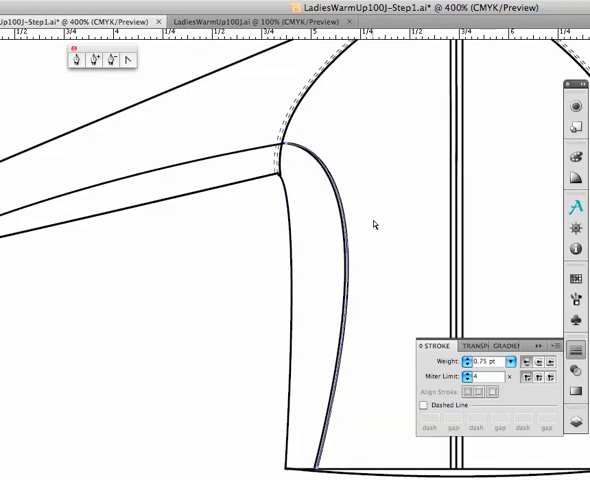
# Step: Set the new stitch path's stroke weight to 0.25 pt
pyautogui.click(480, 360)
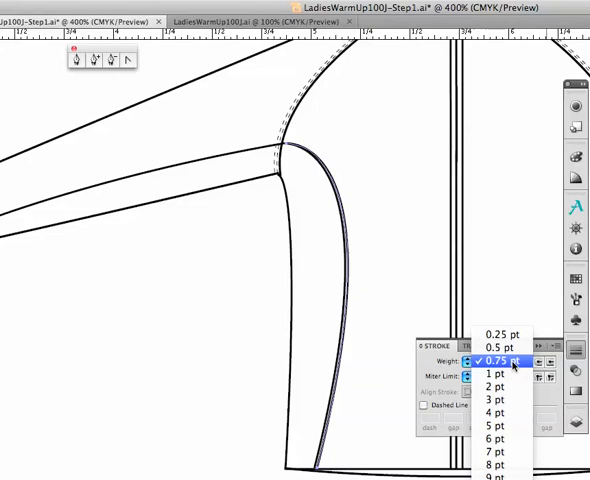
pyautogui.click(500, 332)
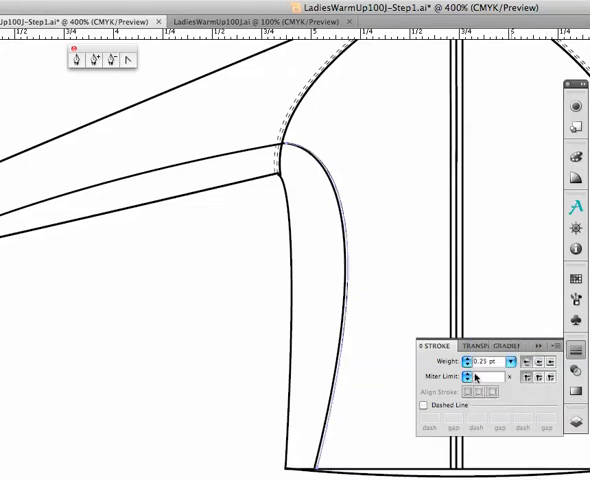
pyautogui.click(422, 404)
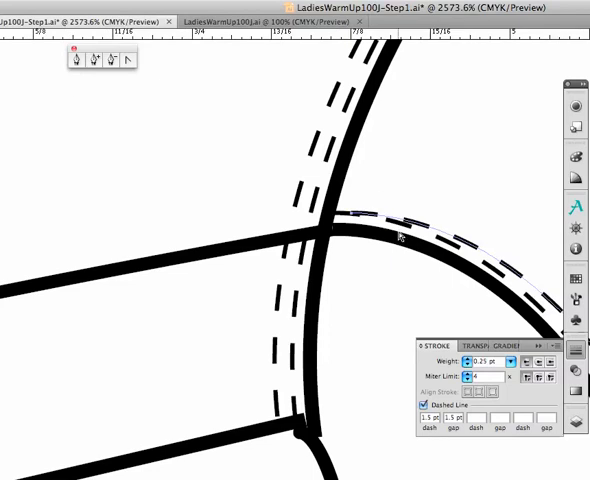
pyautogui.moveTo(352, 220)
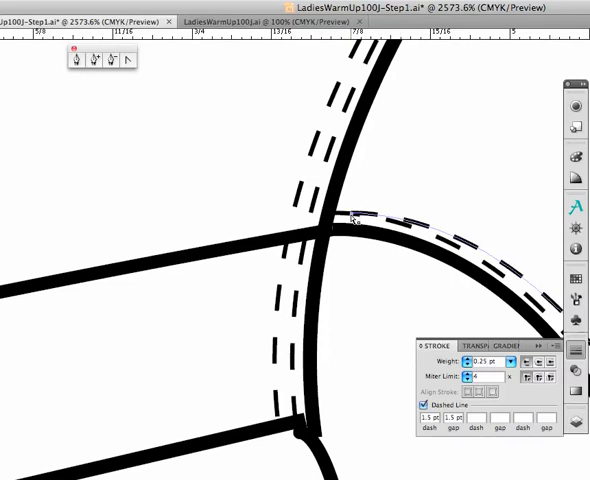